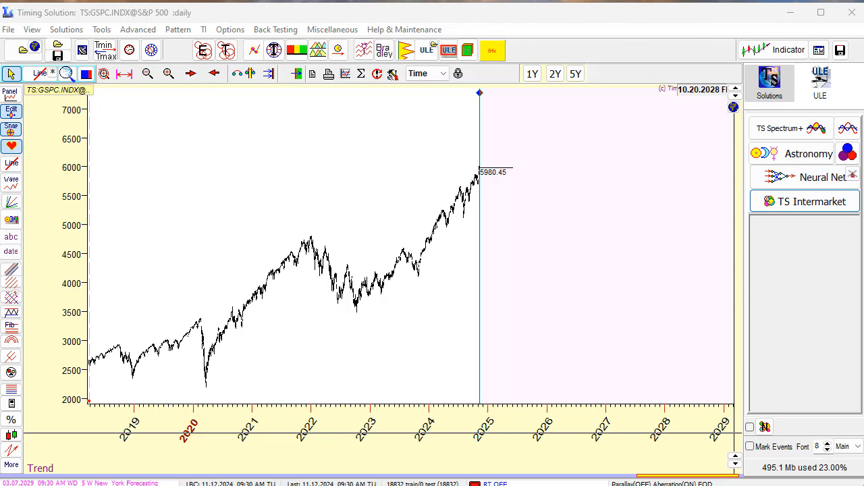
mouse_move(623, 211)
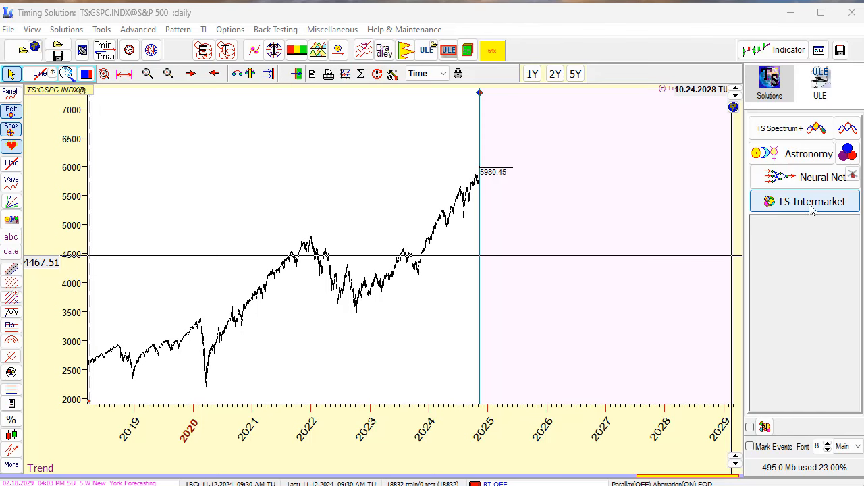
Add a TS Intermarket module to the S&P 500 daily chart's solutions list
click(811, 201)
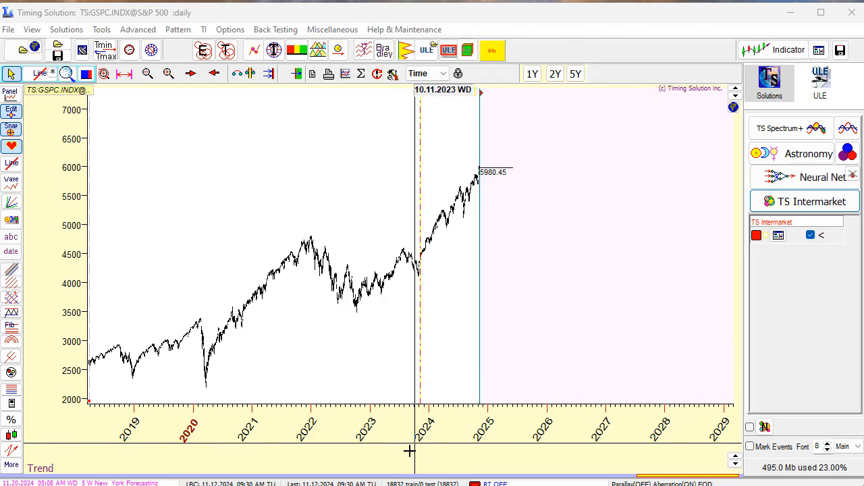
mouse_move(430, 374)
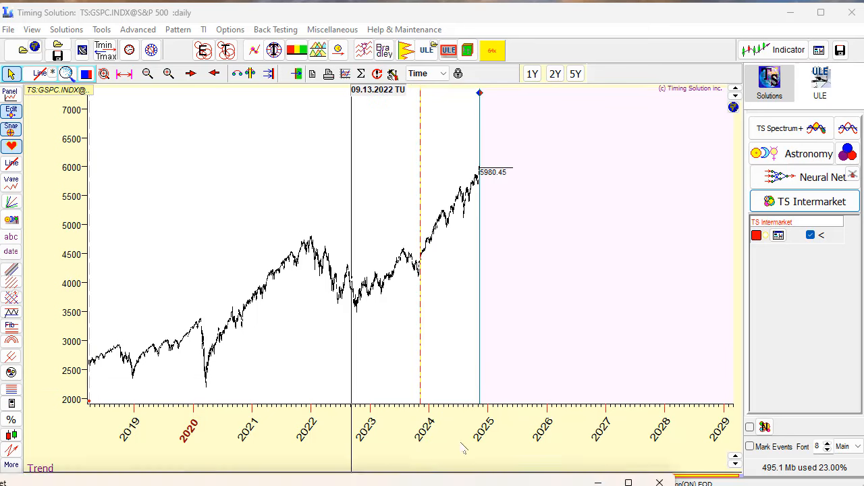
Open the TS Intermarket window, move it aside, and raise the analyzed interval toward 500
click(811, 201)
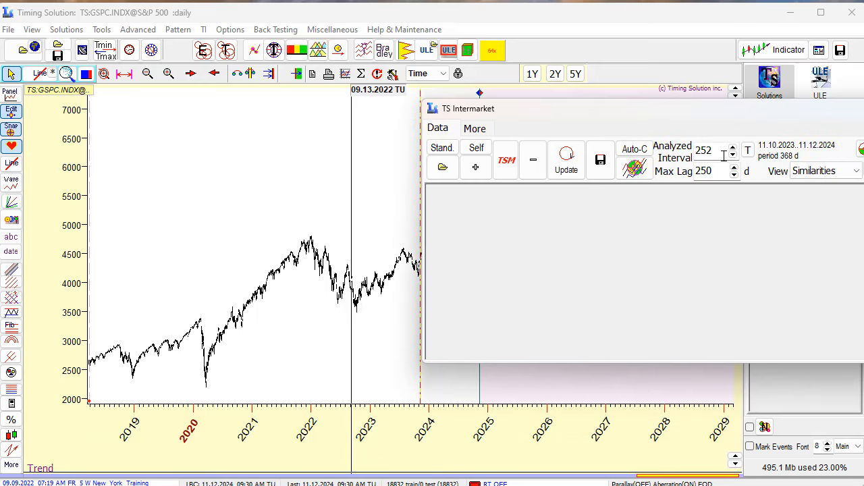
click(710, 150)
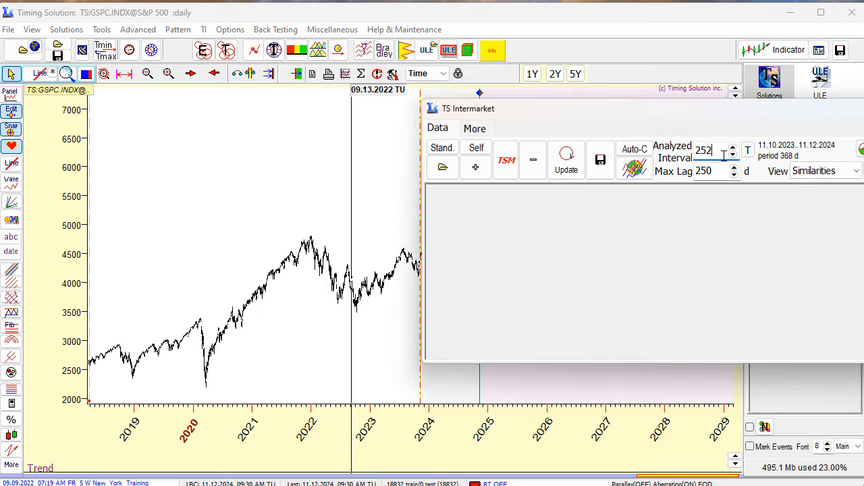
drag(468, 108, 575, 202)
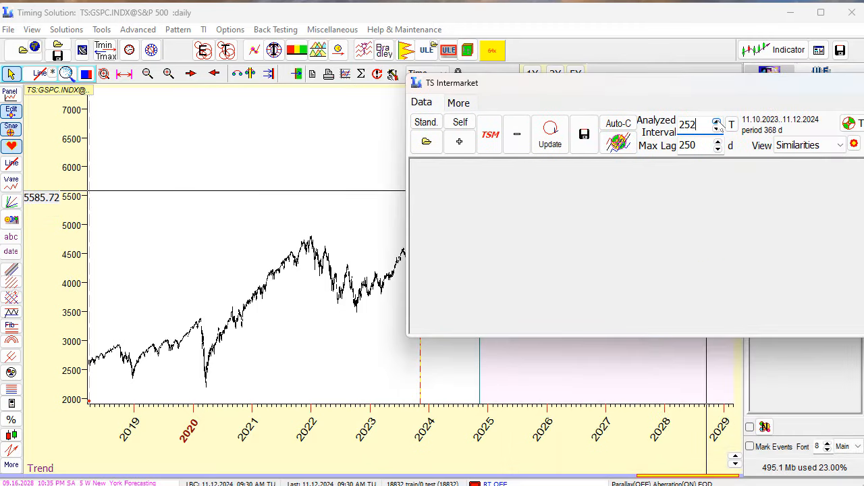
click(718, 121)
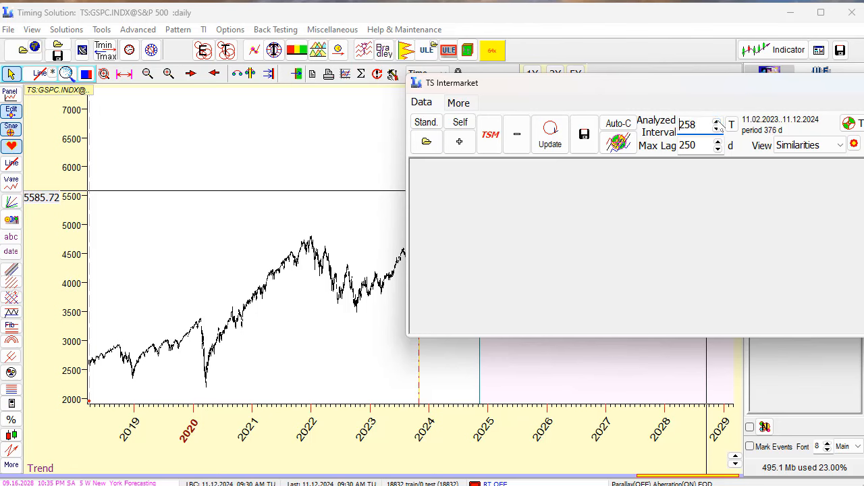
click(717, 122)
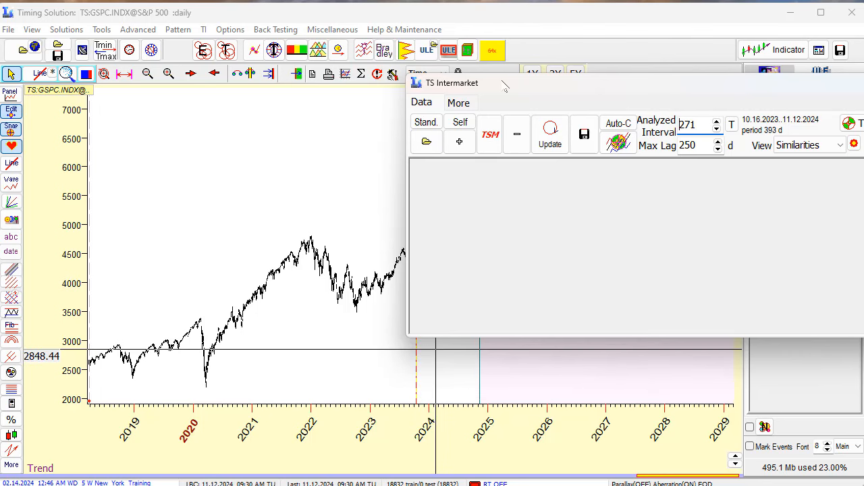
mouse_move(454, 346)
text(500)
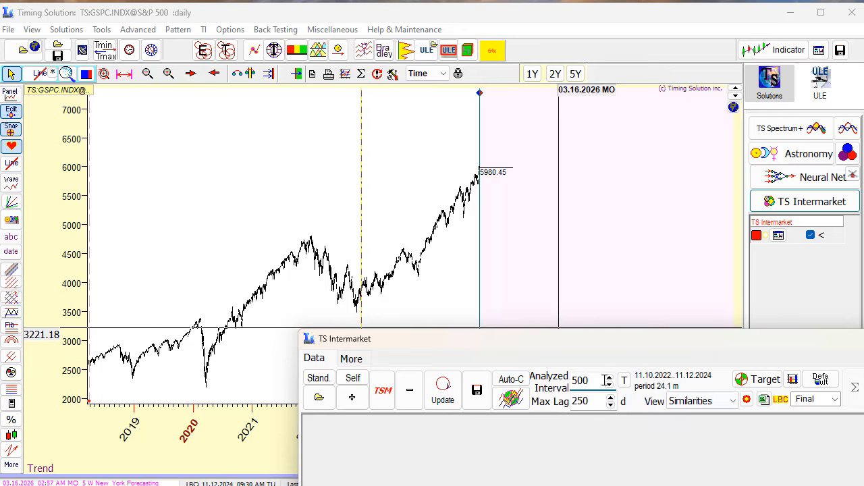
Draw a Percentage+Counter measuring line spanning about 43.75 months, with analyzed interval 252
click(580, 380)
text(252)
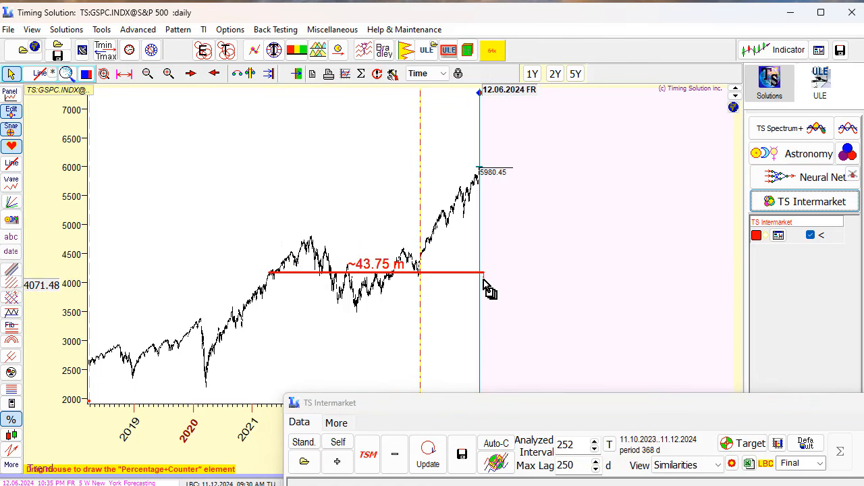
Switch the measuring line label to 'Time interval in BARS', reading about 908 bars
double_click(483, 277)
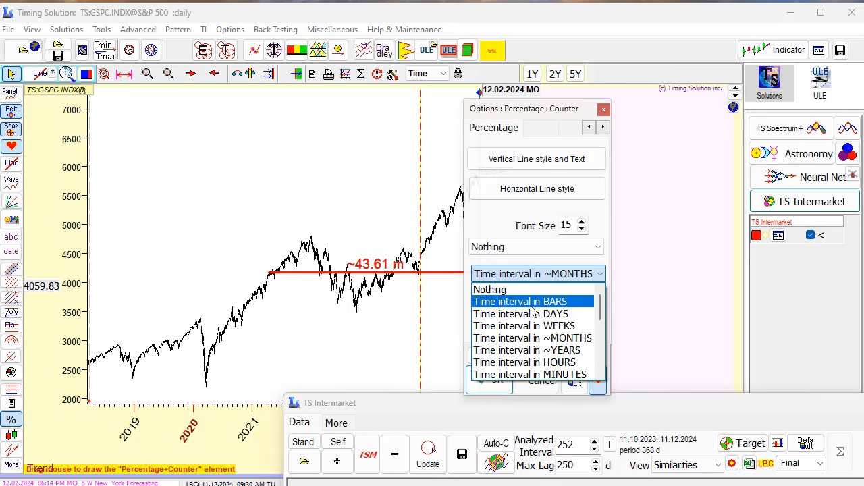
click(520, 302)
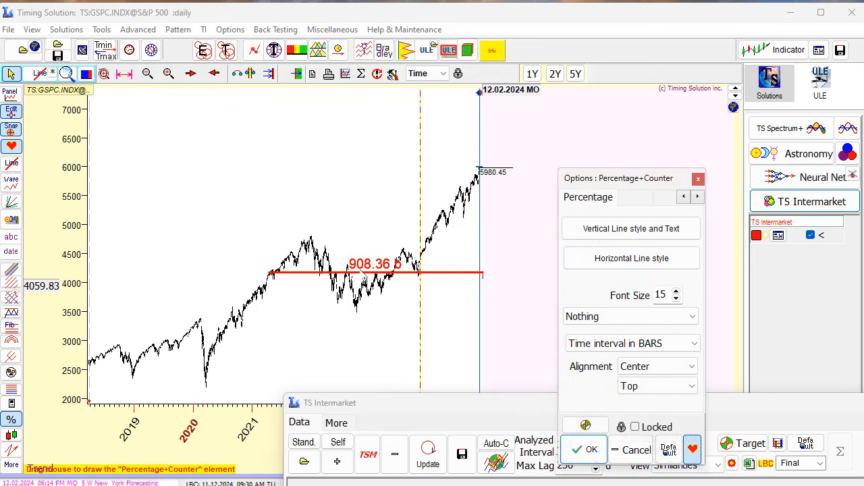
mouse_move(557, 224)
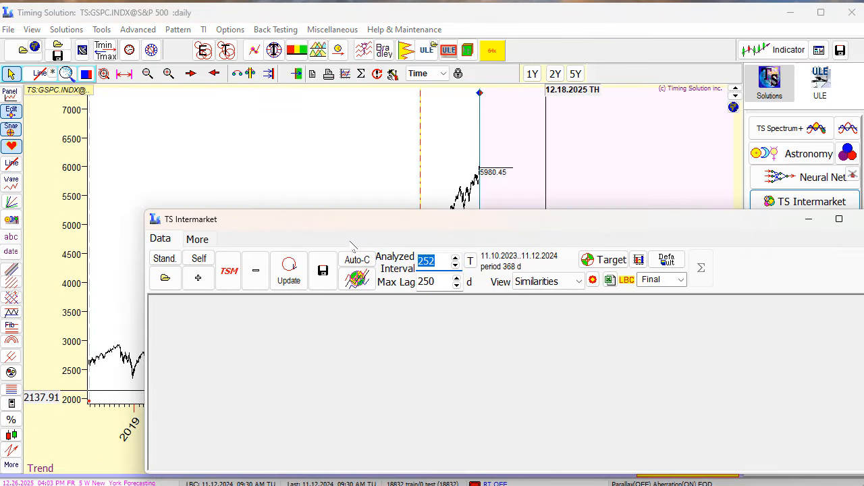
Enter 900 as the TS Intermarket analyzed interval, spanning 04.08.2021–11.12.2024
text(9)
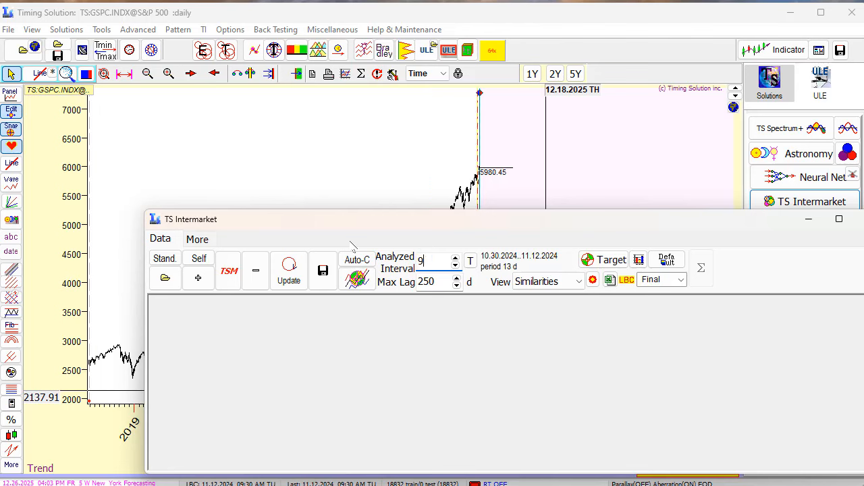
text(900)
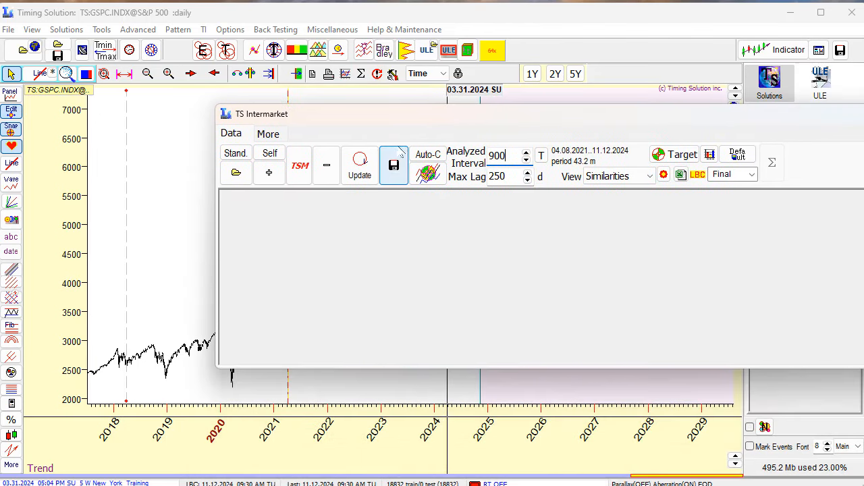
Run Auto Composite with custom period, unchanged interval, Compare CLOSE, and a 10-year cycle
click(428, 154)
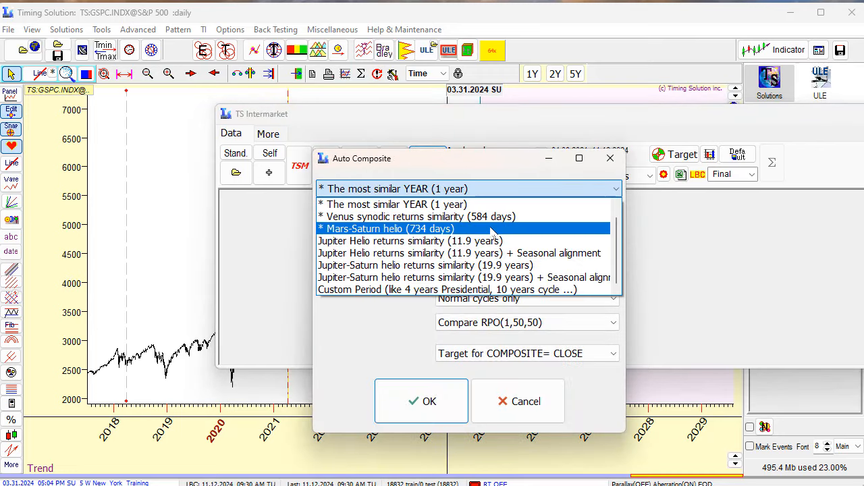
click(447, 289)
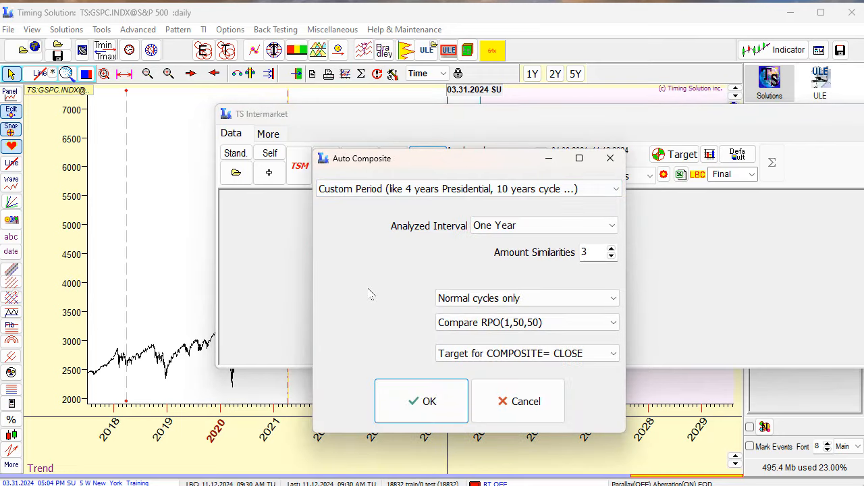
mouse_move(419, 262)
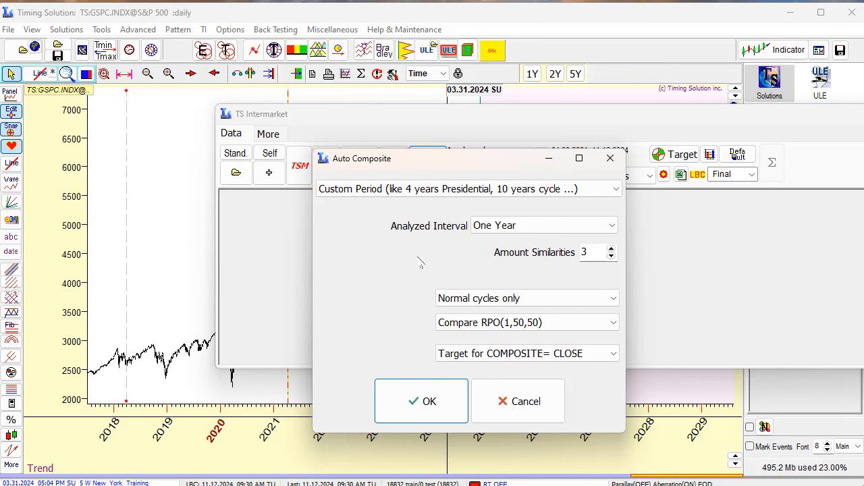
mouse_move(439, 248)
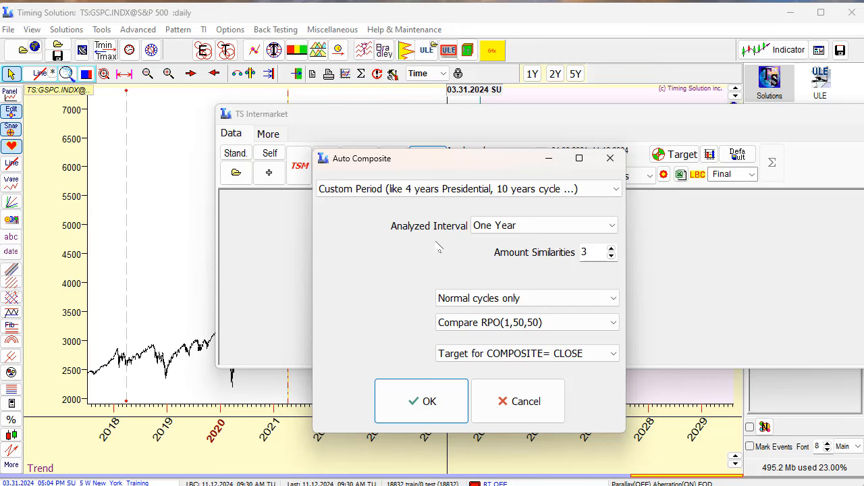
mouse_move(441, 247)
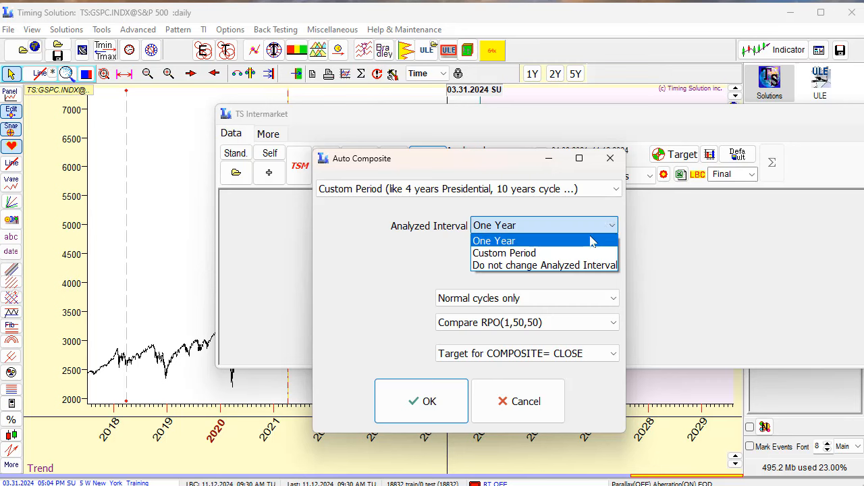
click(544, 265)
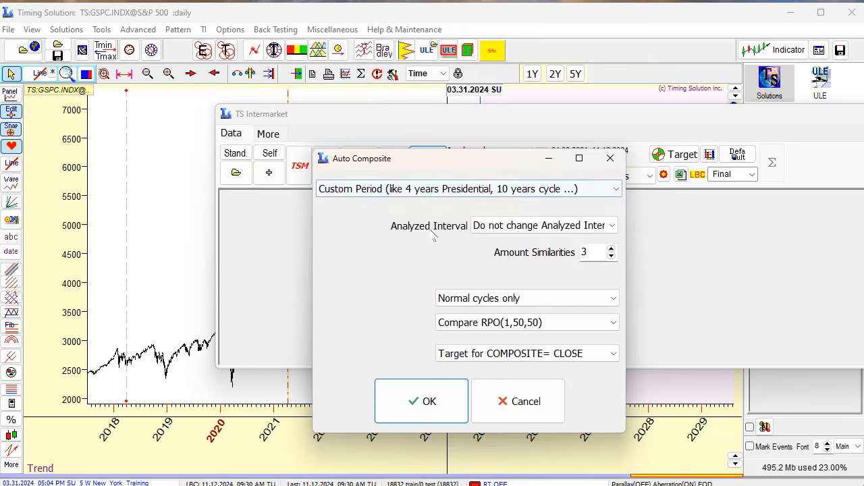
mouse_move(504, 385)
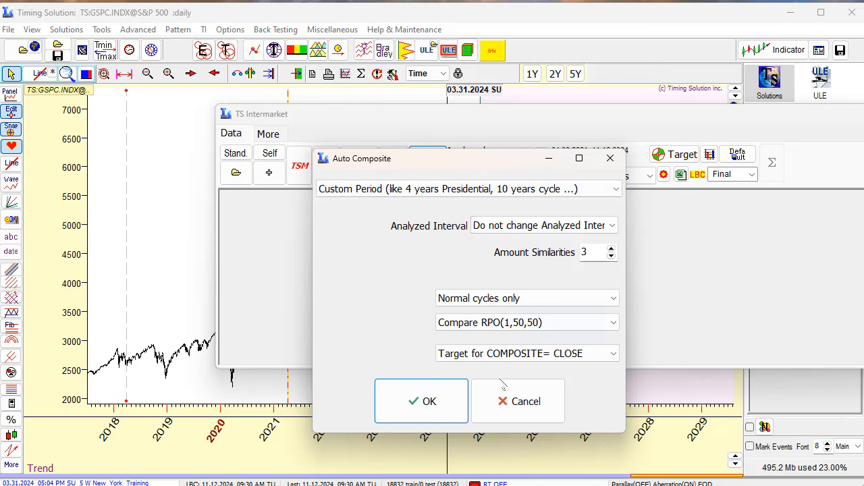
mouse_move(518, 401)
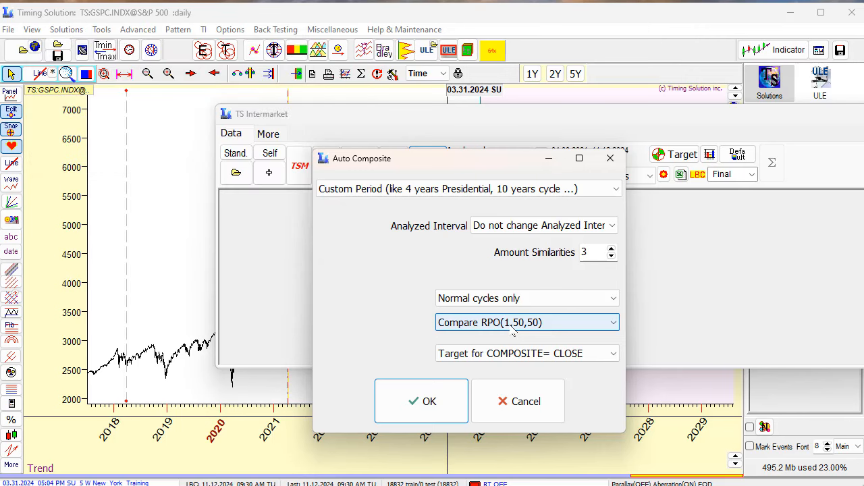
click(527, 322)
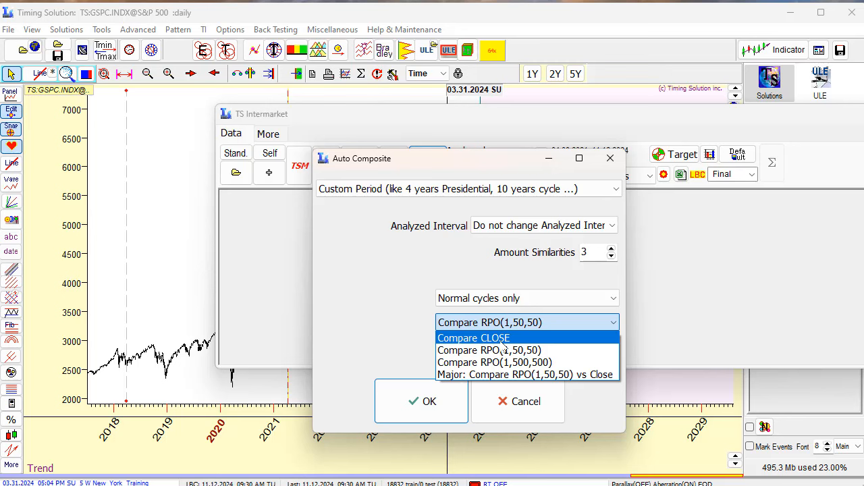
click(473, 338)
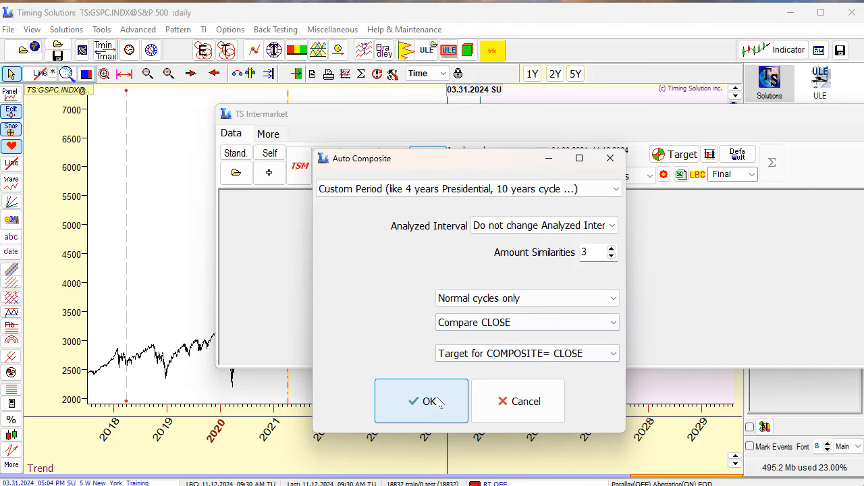
click(421, 401)
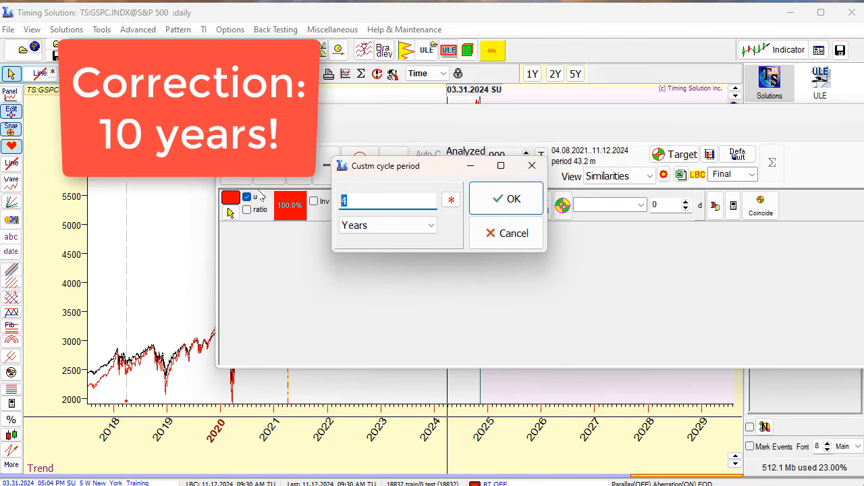
text(10)
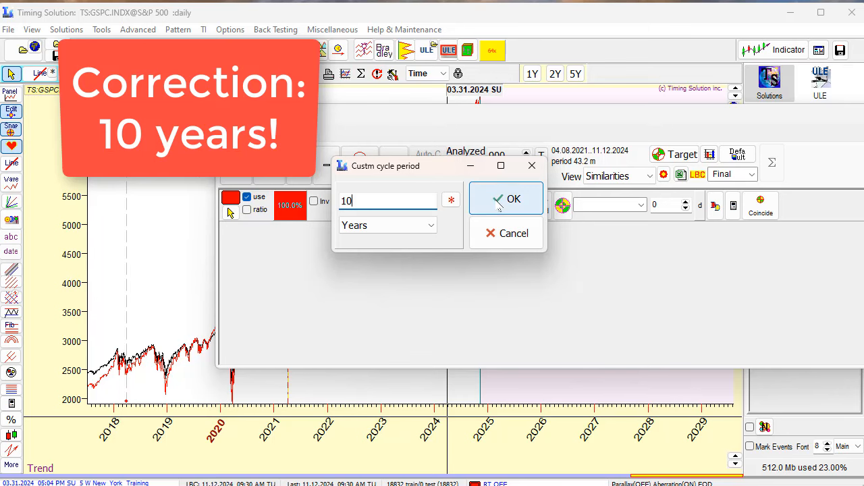
click(505, 198)
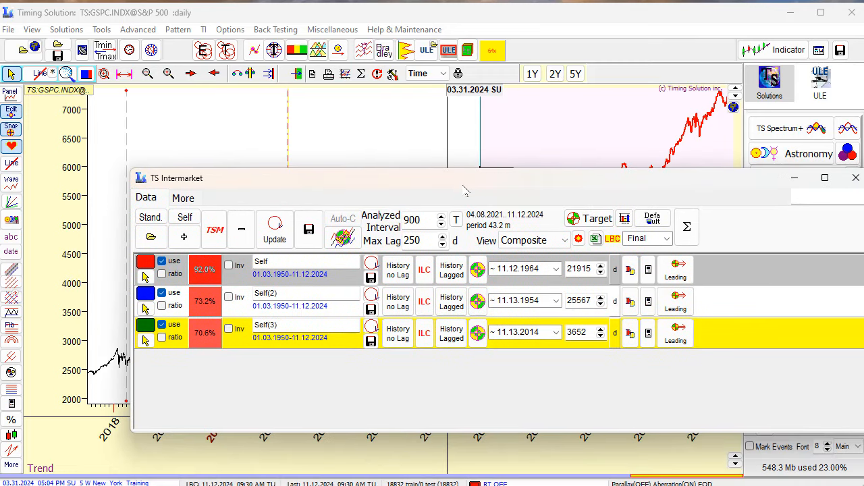
mouse_move(546, 280)
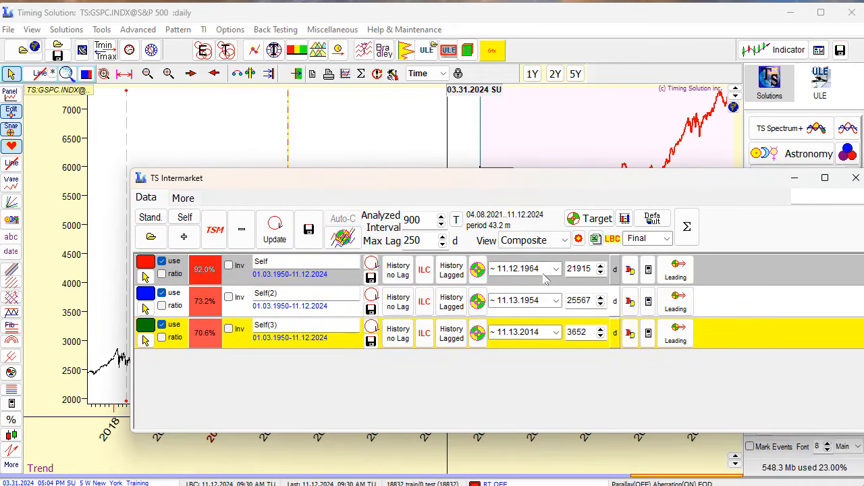
mouse_move(541, 324)
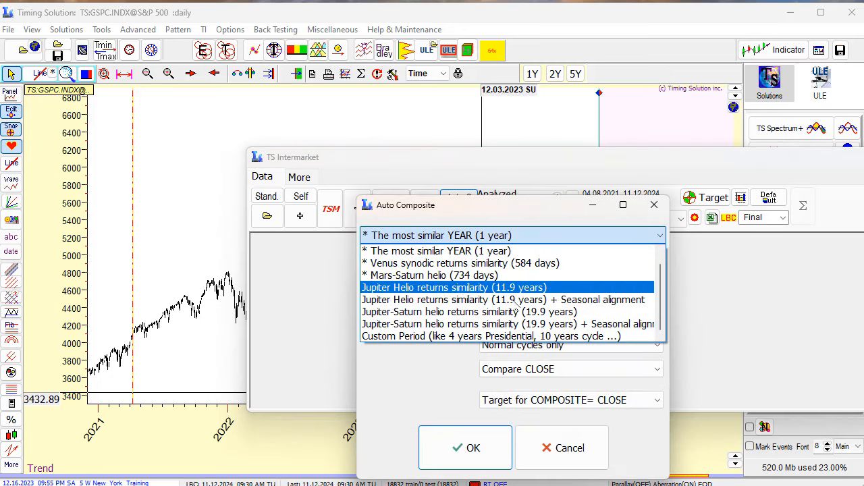
Rerun Auto Composite: custom period, unchanged interval, normal cycles only, RPO(1,500,500), 10 years
click(491, 336)
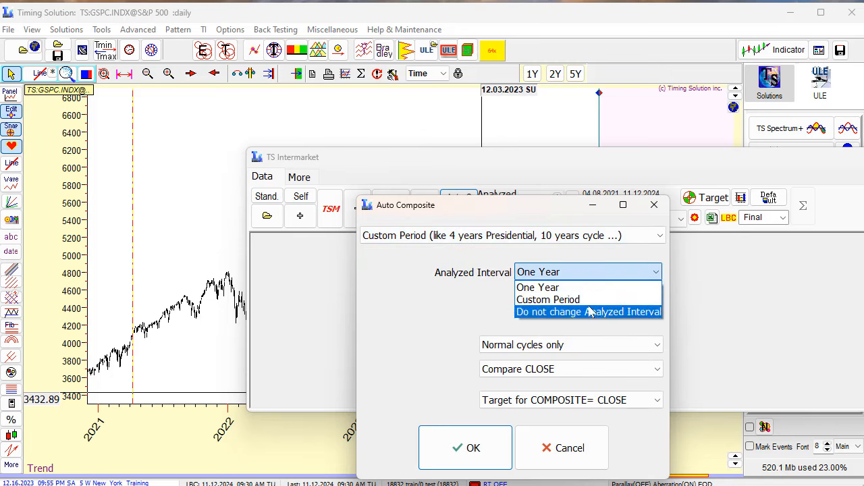
click(588, 311)
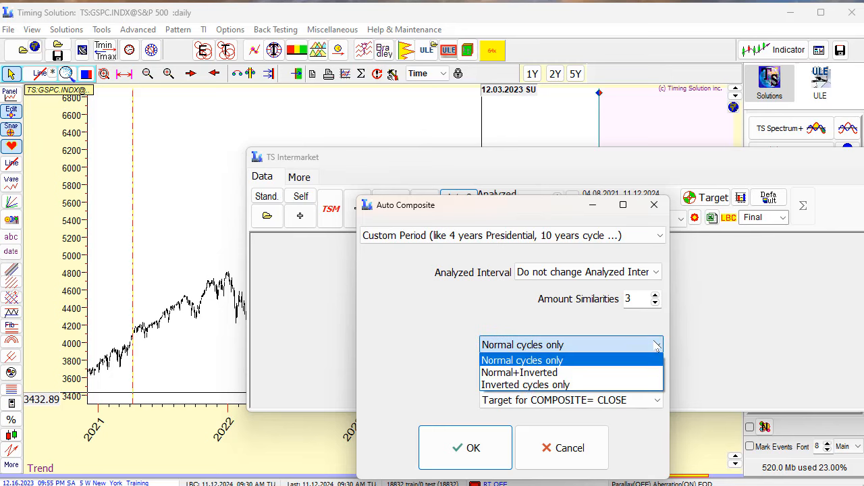
click(522, 360)
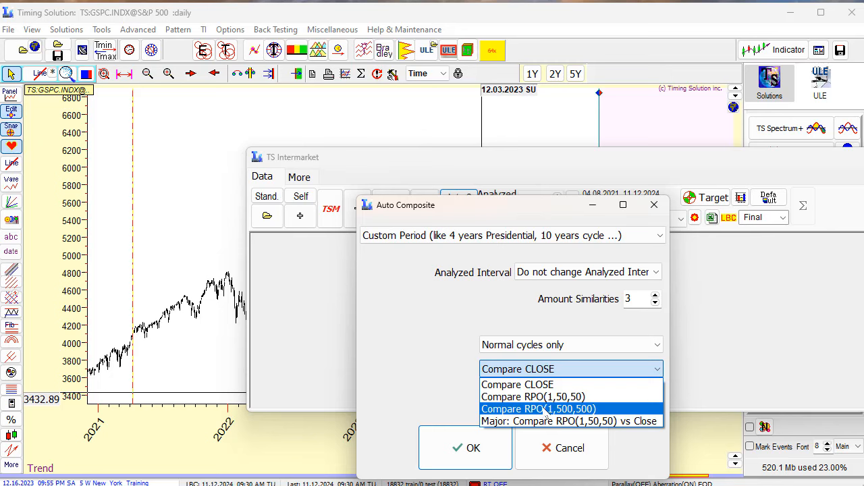
click(538, 409)
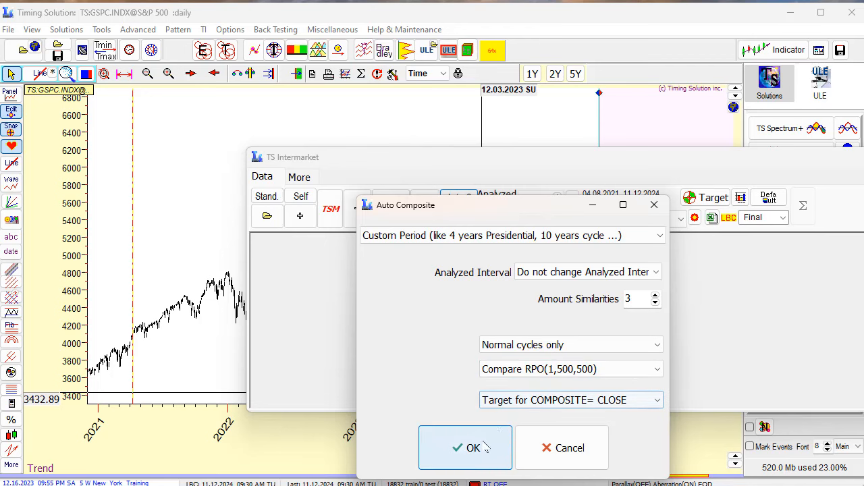
click(465, 448)
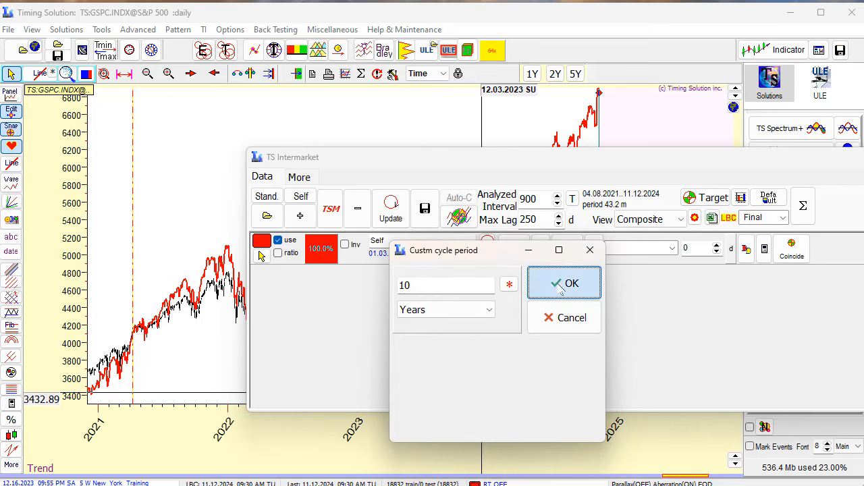
click(564, 283)
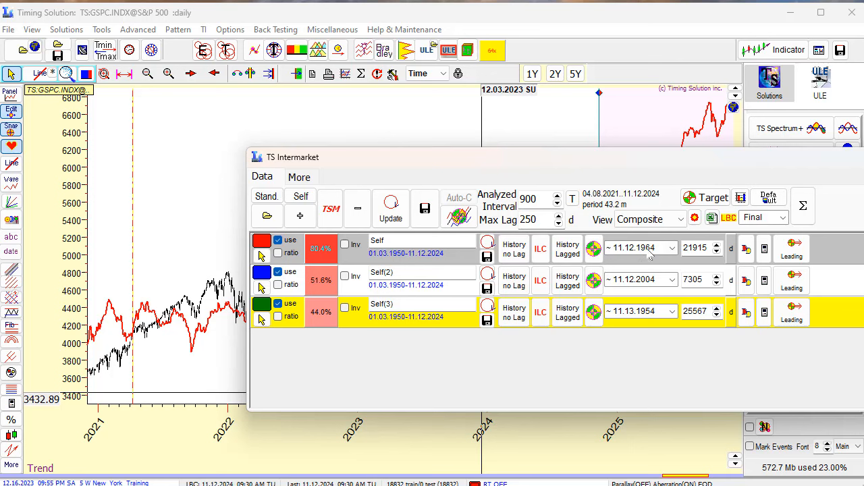
mouse_move(653, 330)
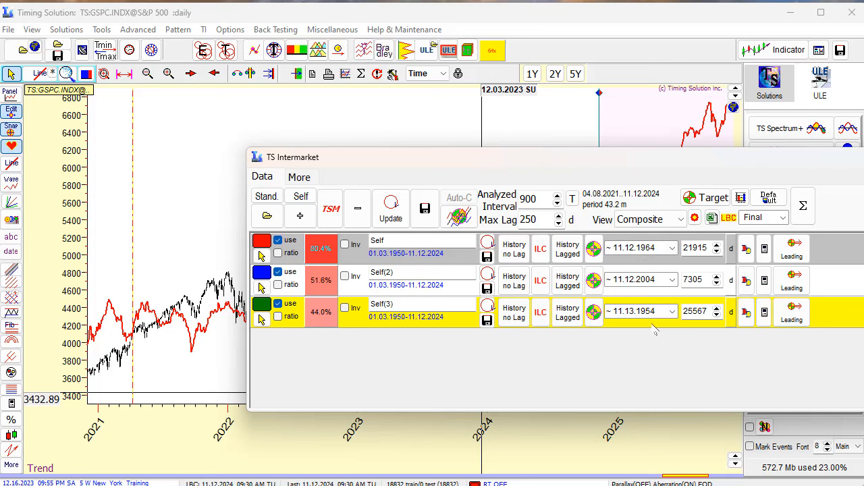
mouse_move(653, 324)
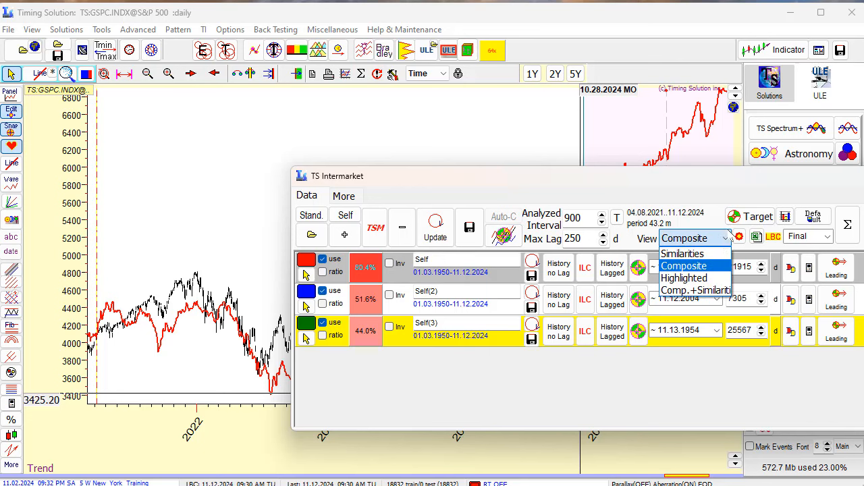
mouse_move(682, 253)
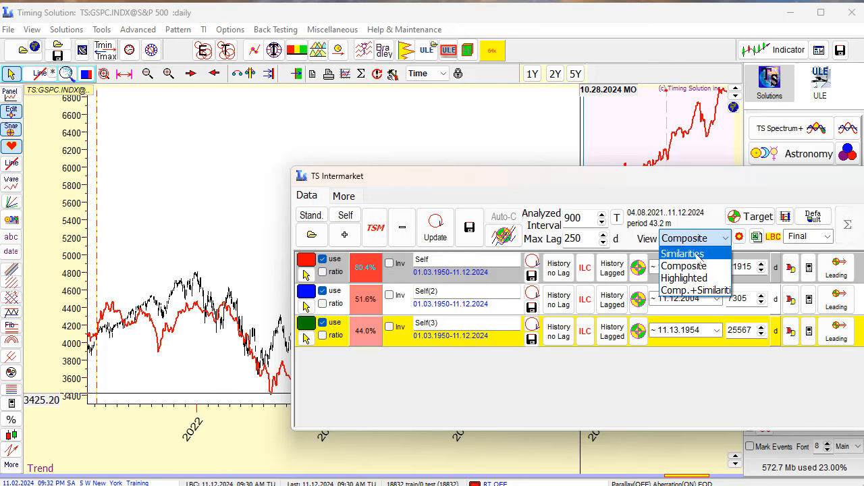
Set the TS Intermarket view to Similarities, plotting only the 1964 Self match
click(682, 254)
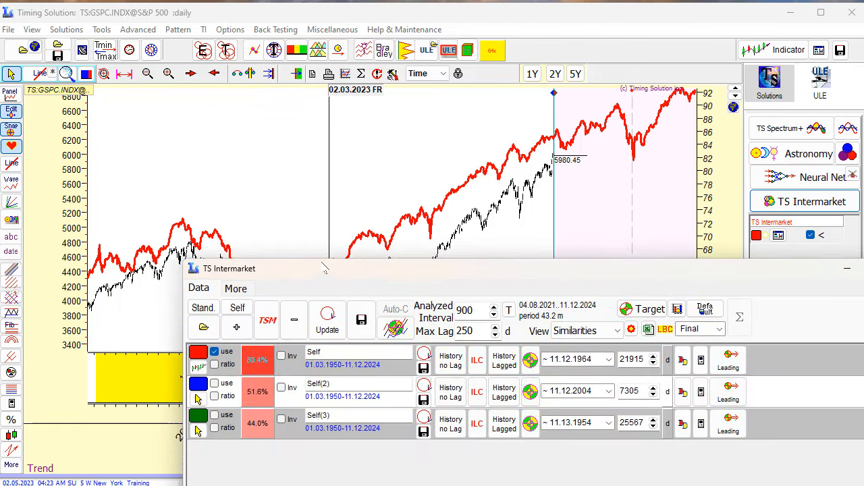
Move the TS Intermarket window aside, toggle the 1954 row, and show the 1964 curve
drag(230, 268, 344, 221)
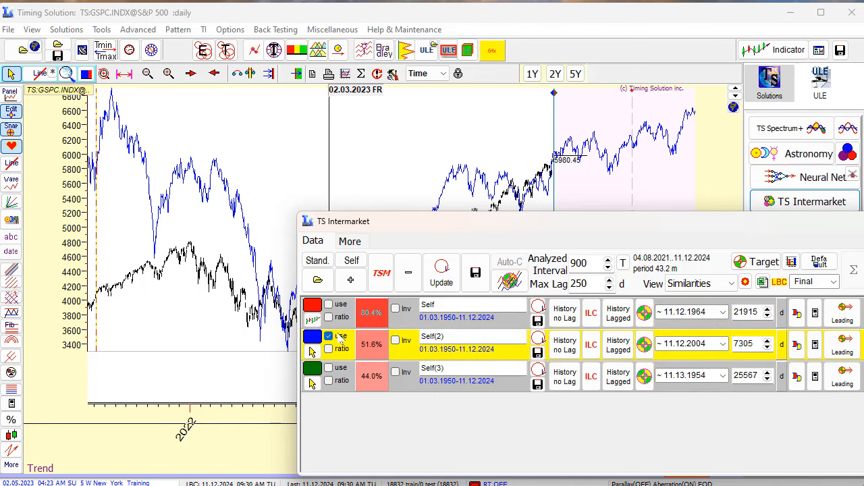
drag(343, 221, 461, 389)
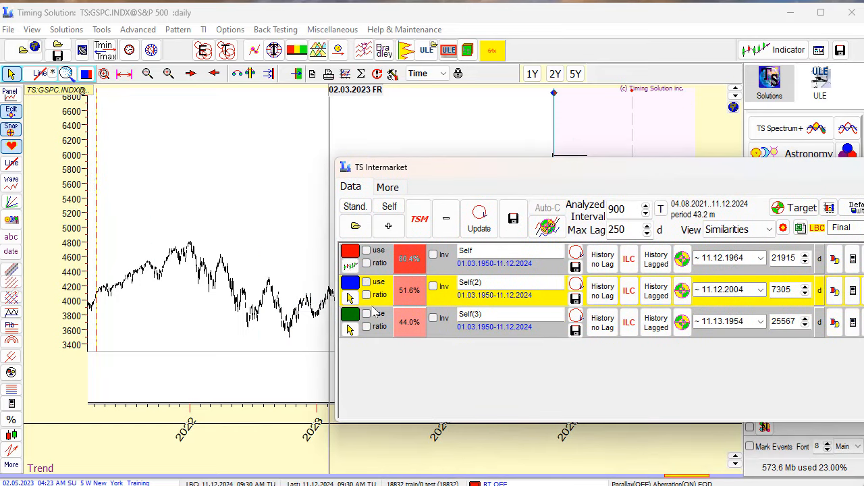
click(366, 313)
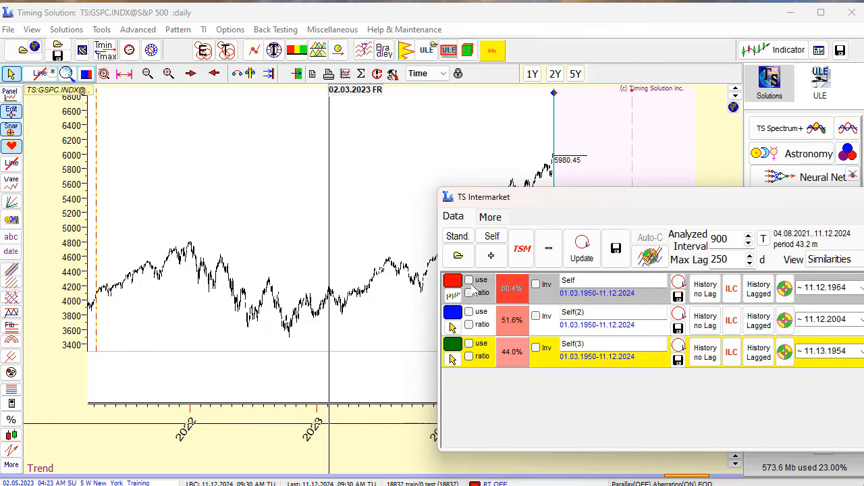
click(468, 279)
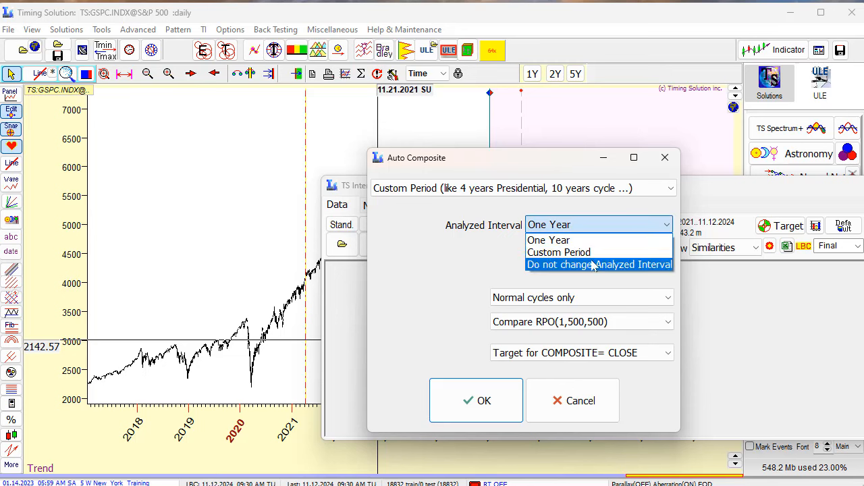
In Auto Composite, keep the analyzed interval unchanged and open the Compare method list
click(599, 264)
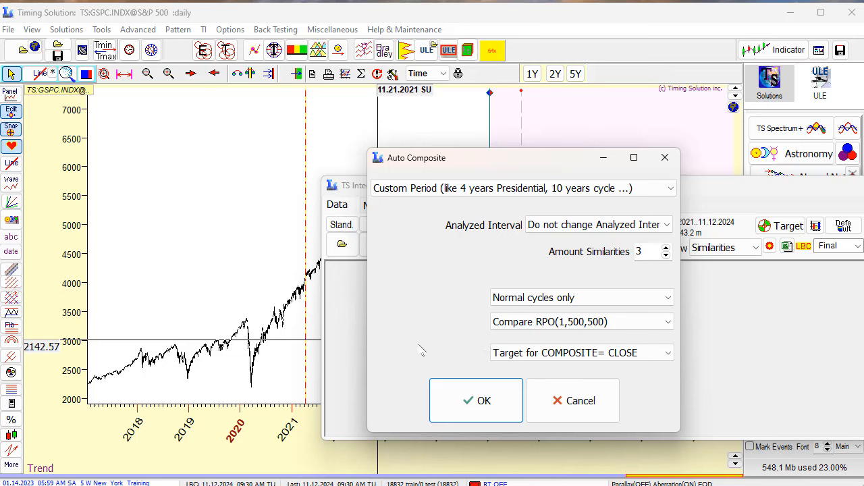
mouse_move(488, 362)
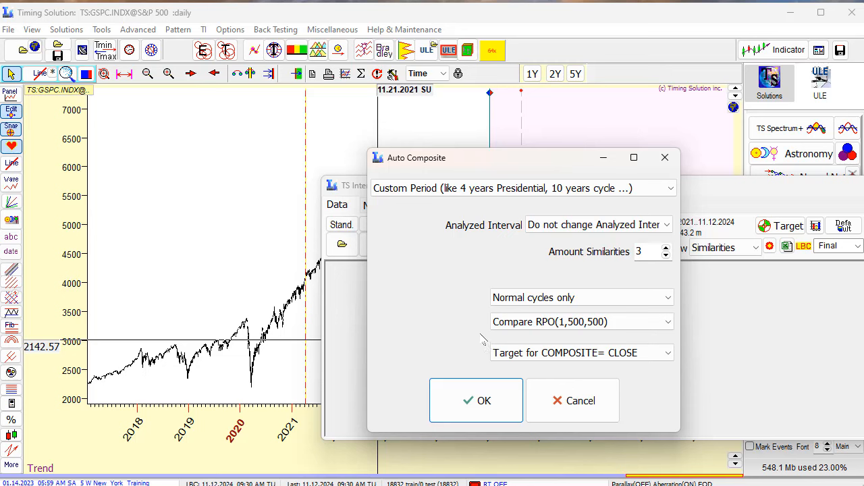
click(581, 322)
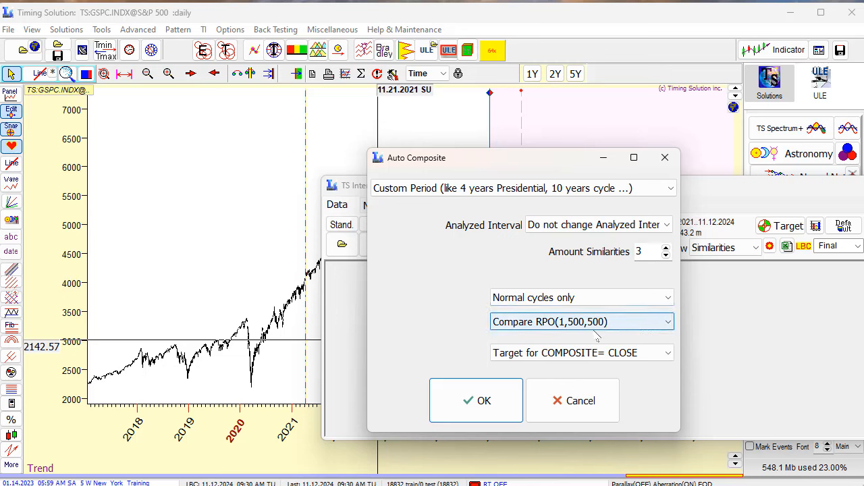